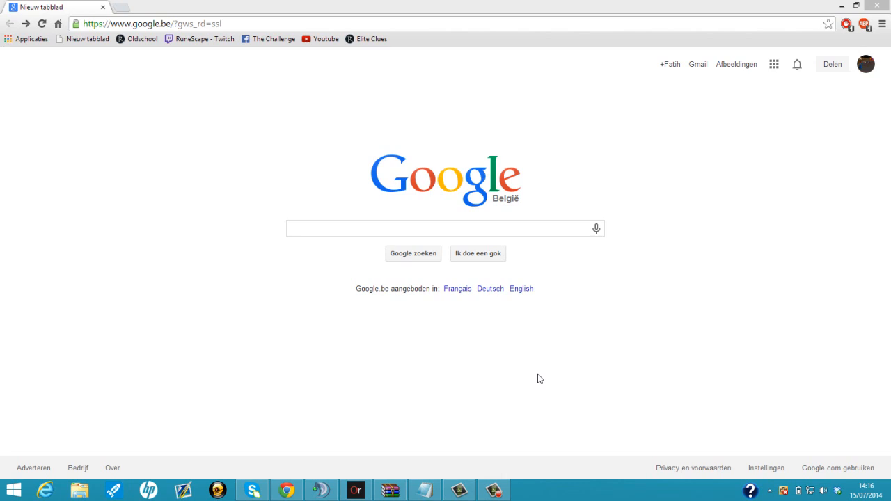
mouse_move(382, 160)
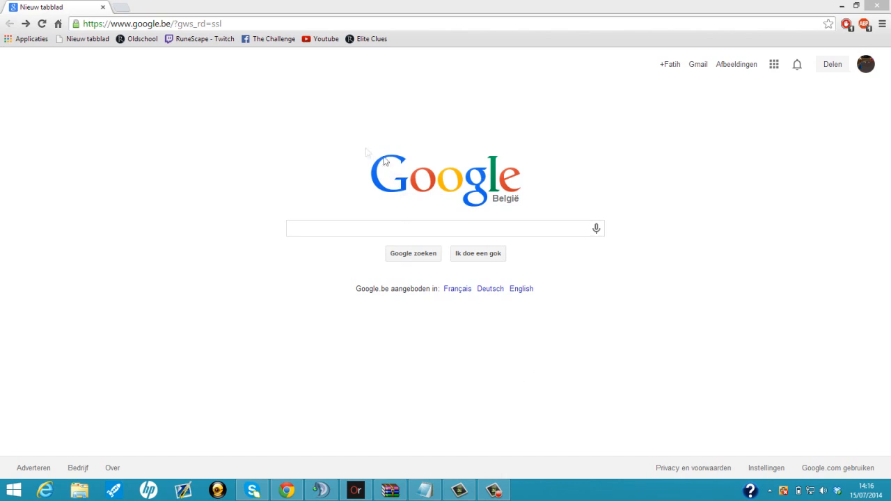
Search Google for "obs clr browser plugin"
type("c")
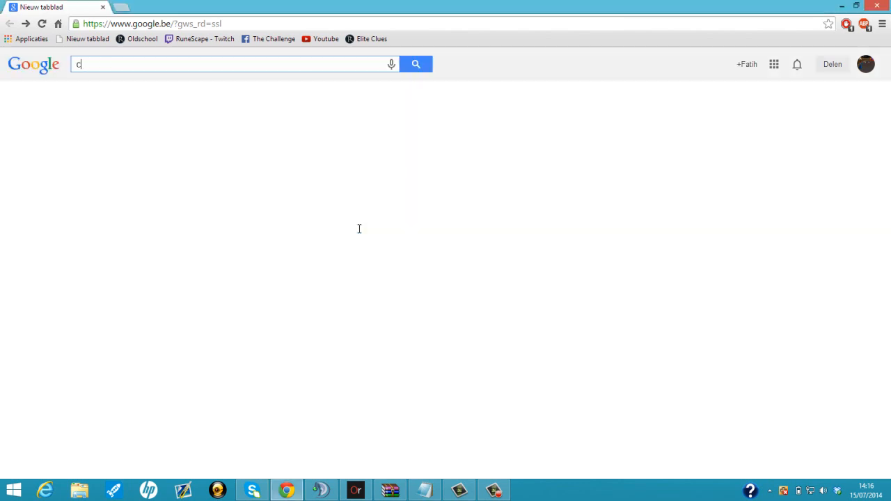
type("obs clr browser plugin")
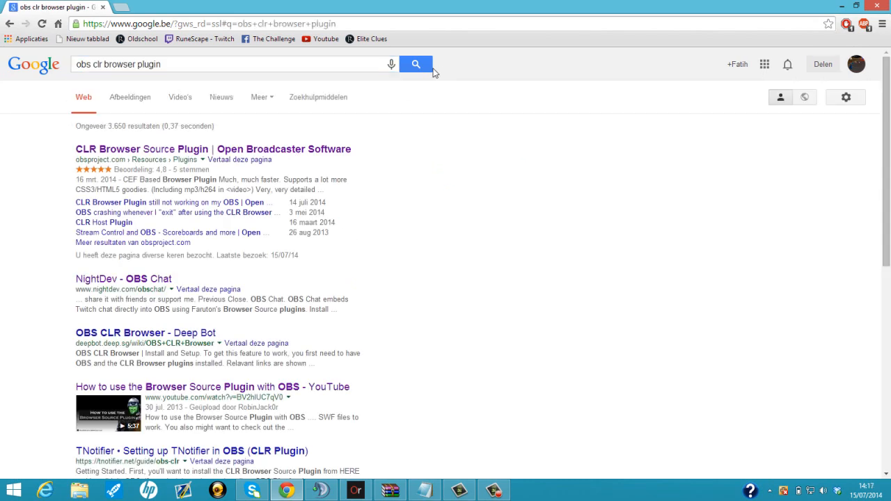
mouse_move(178, 149)
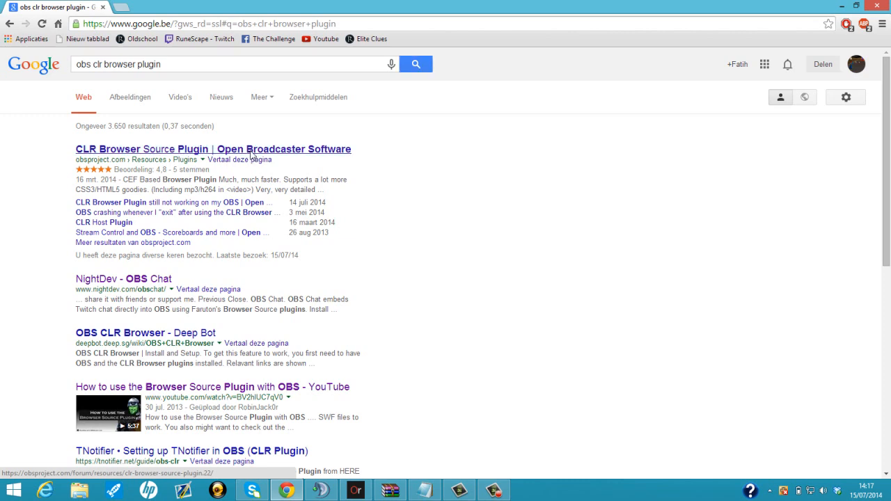
Open the CLR Browser Source Plugin result, download the archive and open it in WinRAR
left_click(213, 149)
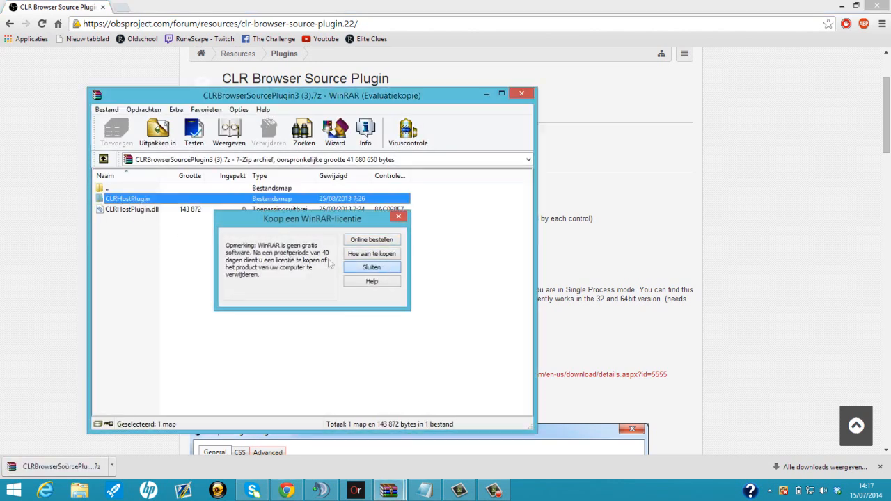
Dismiss the WinRAR licence reminder and minimise Chrome so the archive sits over the desktop
left_click(370, 267)
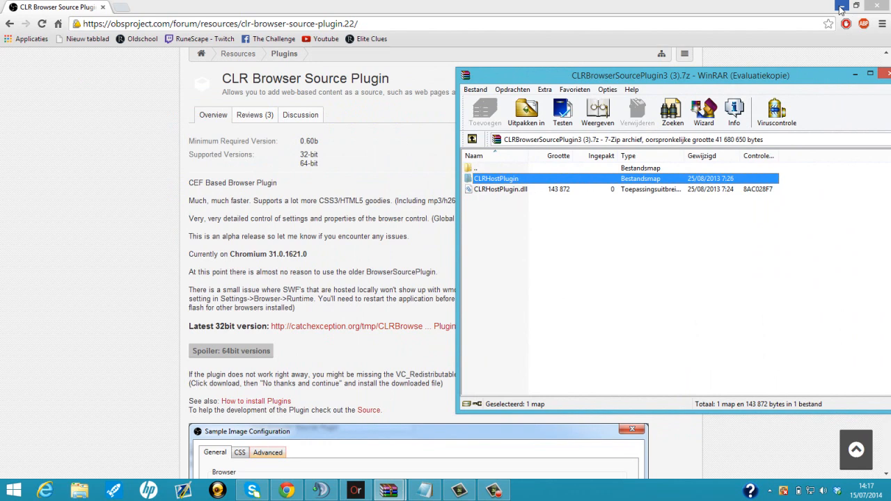
left_click(855, 75)
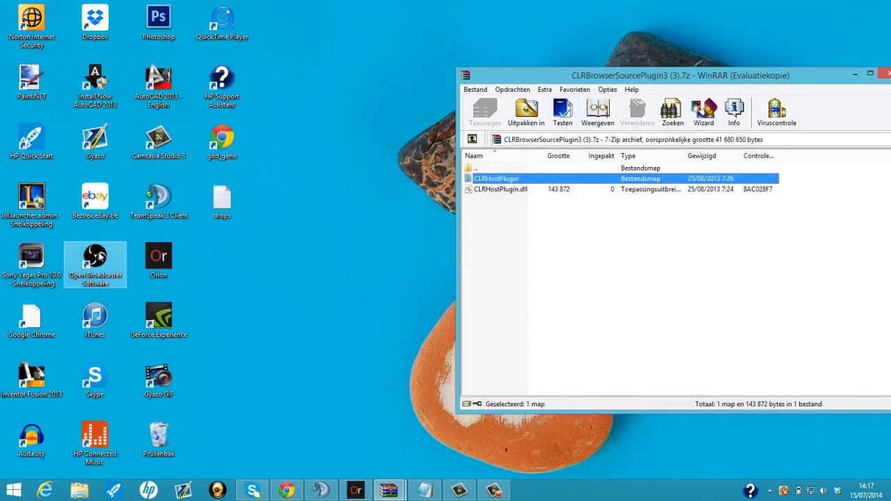
Open OBS's install location from its desktop shortcut and enter the plugins folder
right_click(95, 265)
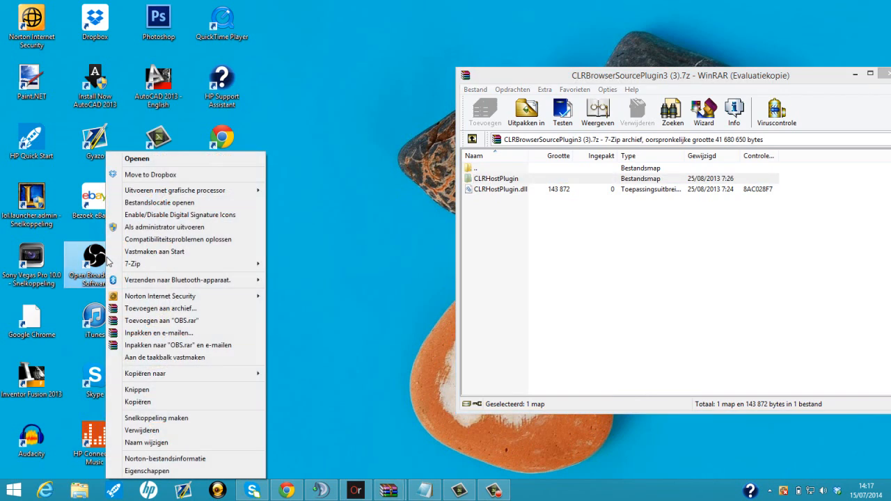
mouse_move(148, 203)
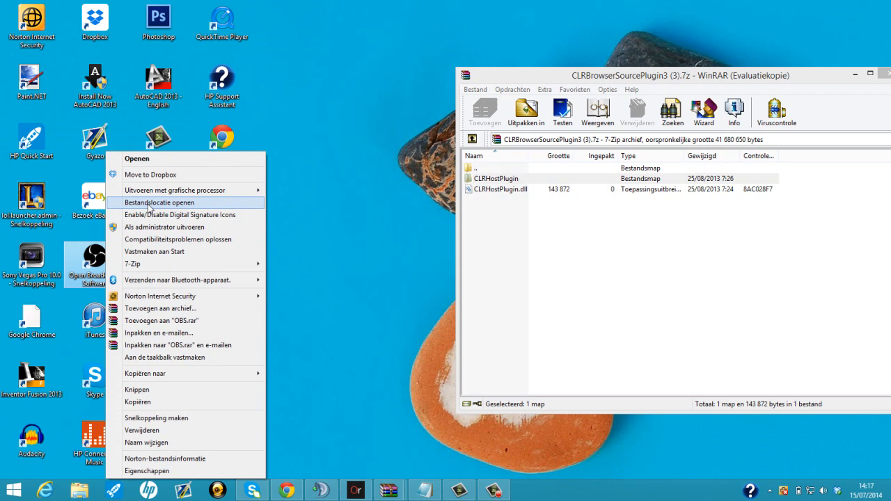
left_click(158, 204)
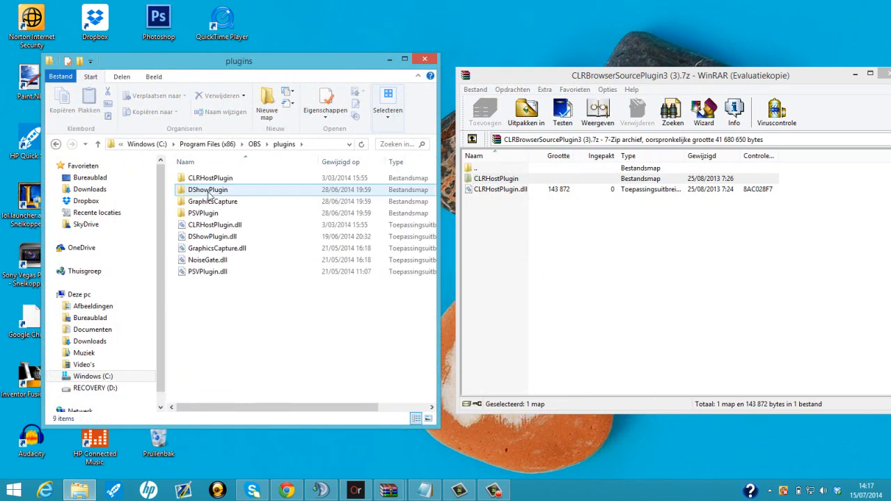
Position the OBS plugins folder window beside the archive's CLRHostPlugin files to compare them
left_click(210, 179)
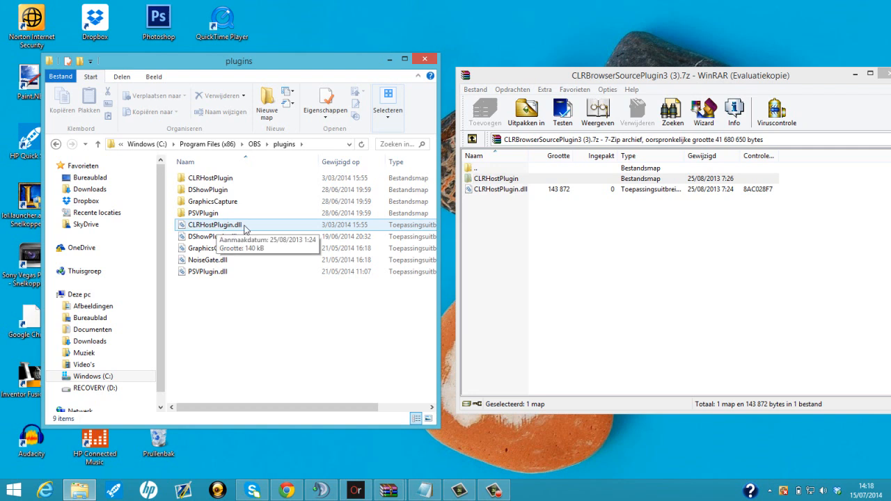
mouse_move(508, 217)
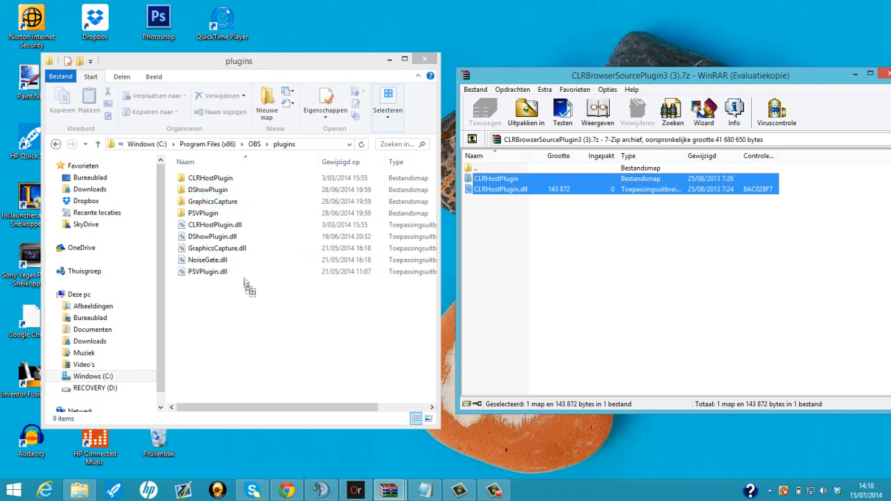
mouse_move(518, 202)
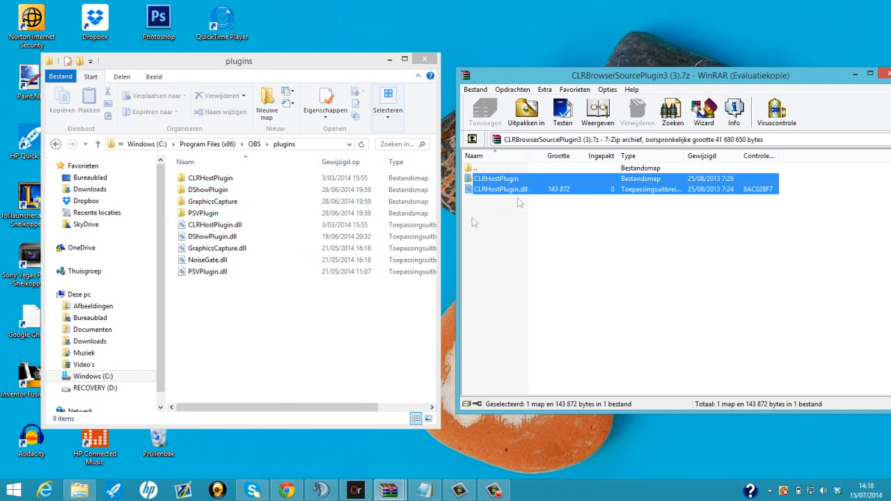
left_click_drag(238, 62, 468, 63)
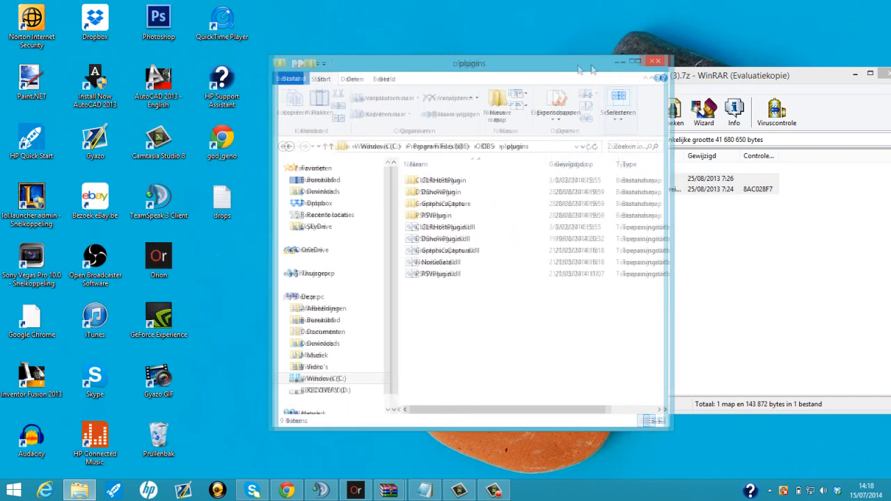